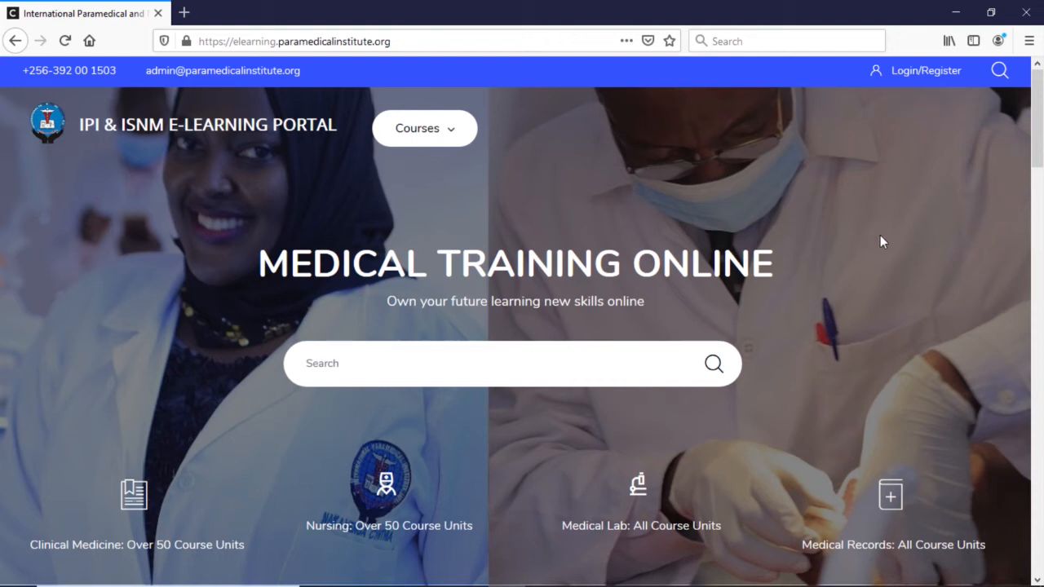
mouse_move(888, 246)
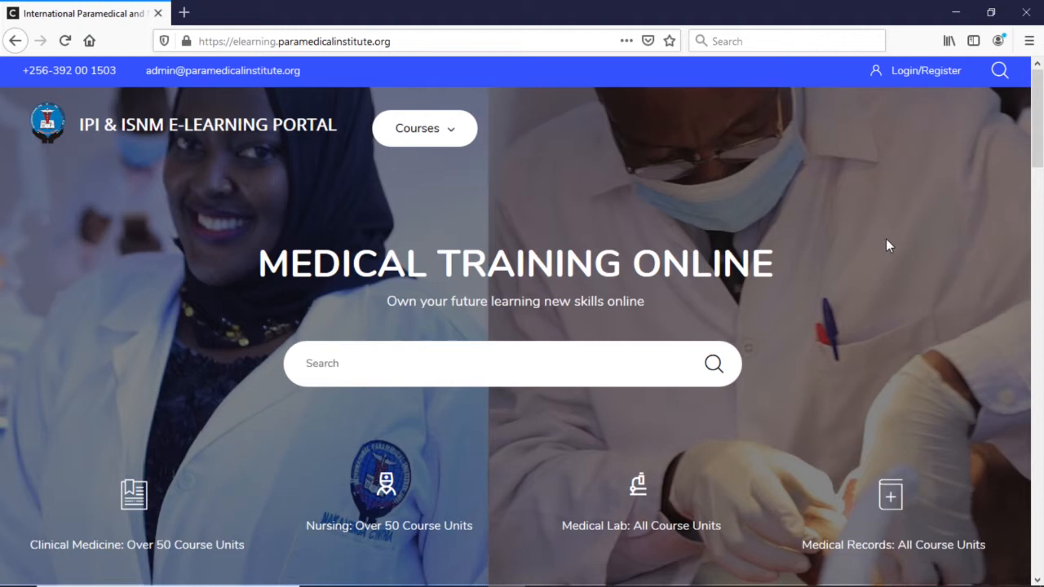
mouse_move(761, 32)
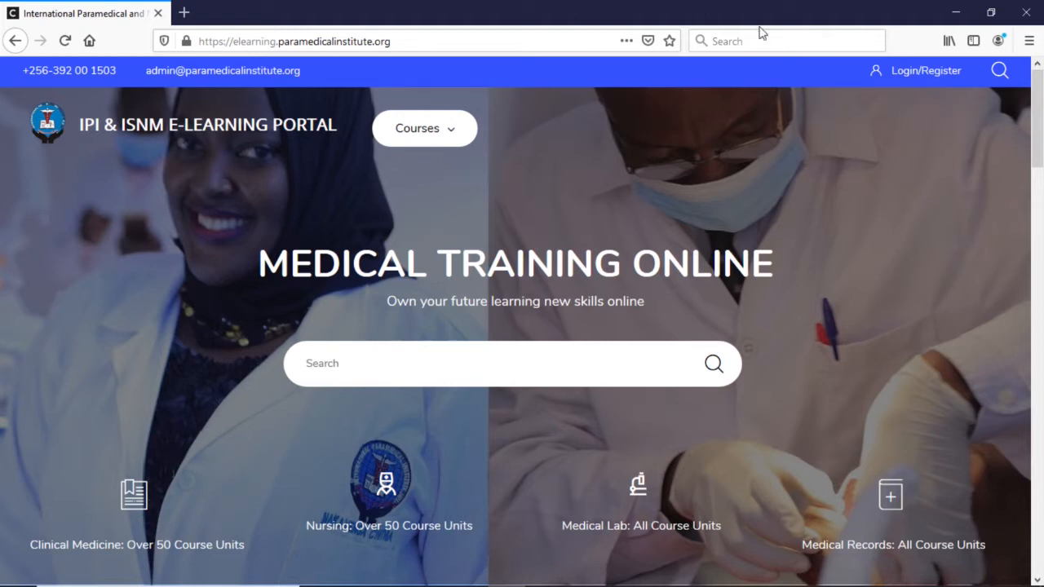
- Log in to the IPI & ISNM portal with the admin username and password
click(926, 70)
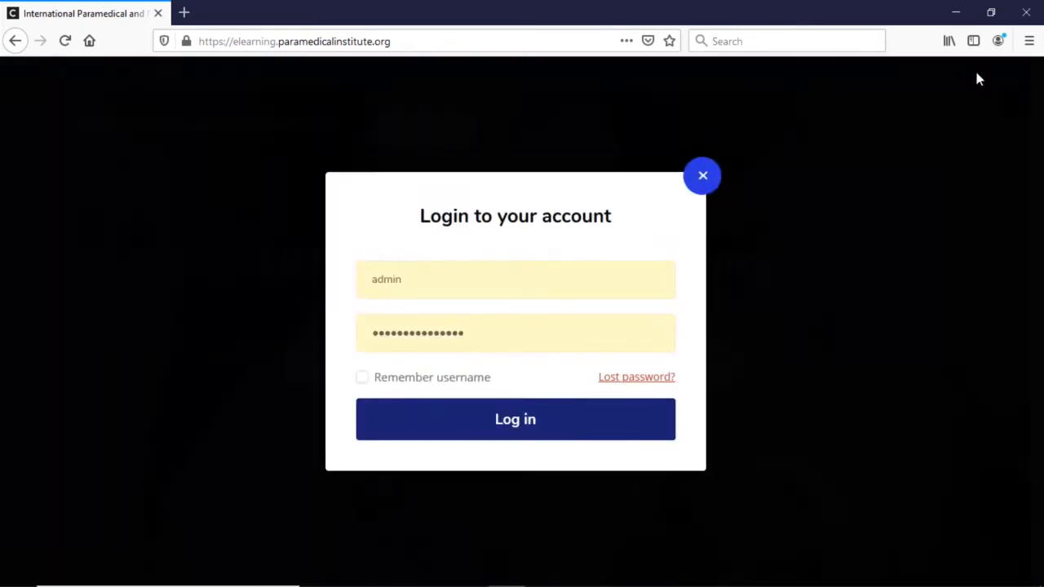
mouse_move(651, 462)
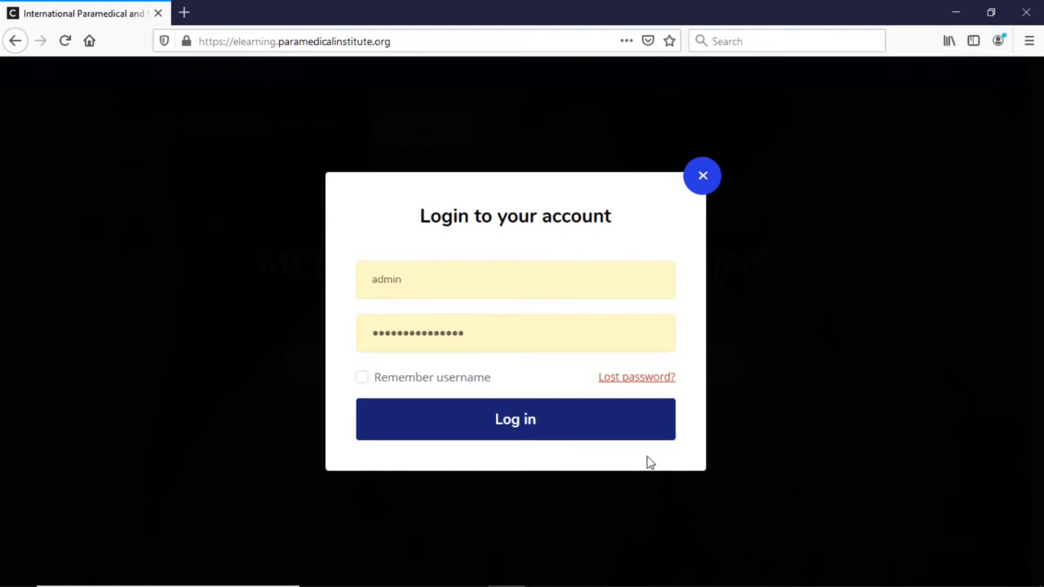
click(516, 418)
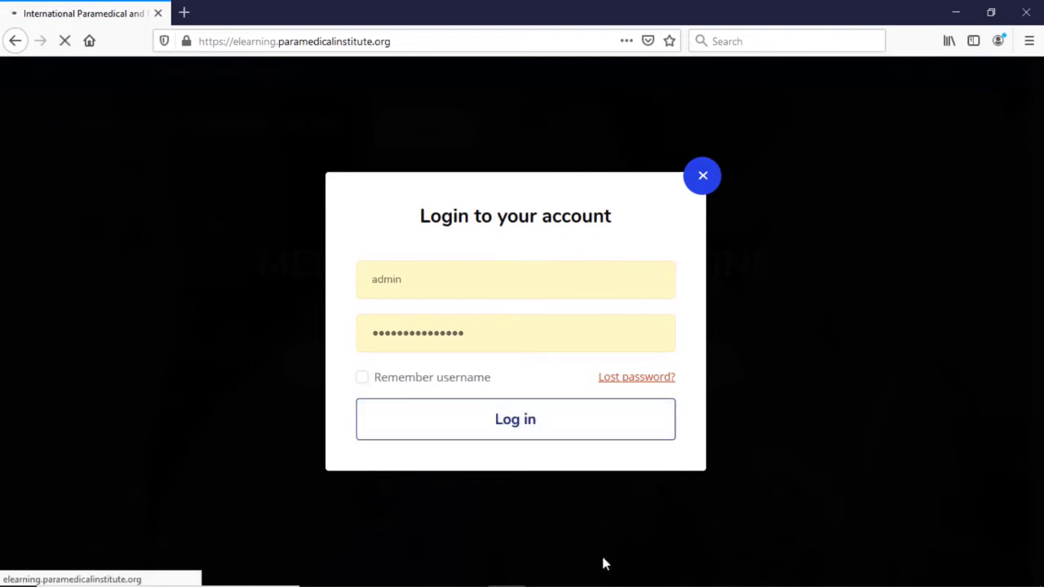
- Browse Diploma in Clinical Medicine Year 1 Semester 1 and preview Microbiology and Parasitology
click(514, 418)
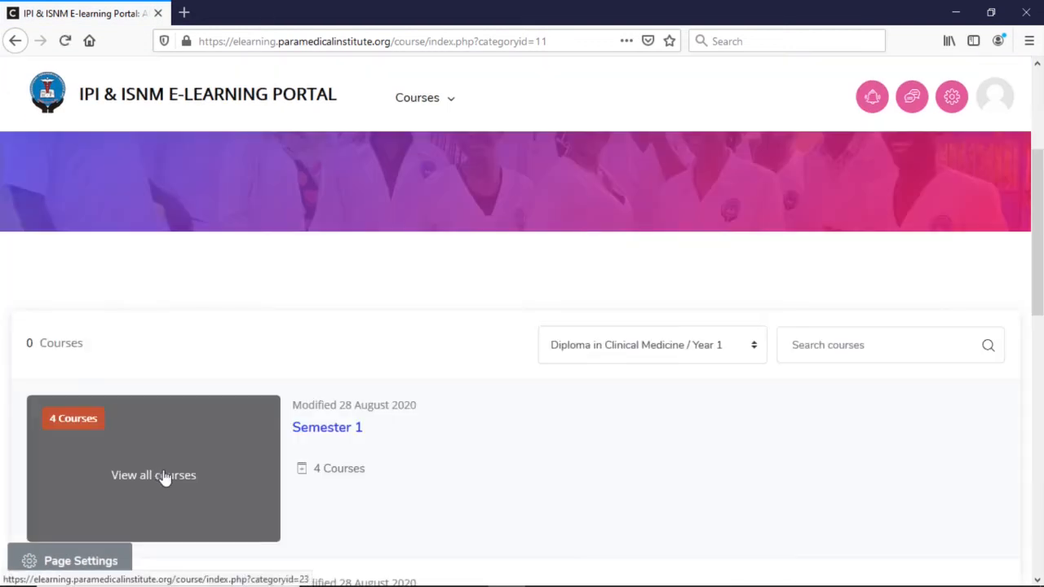
click(153, 474)
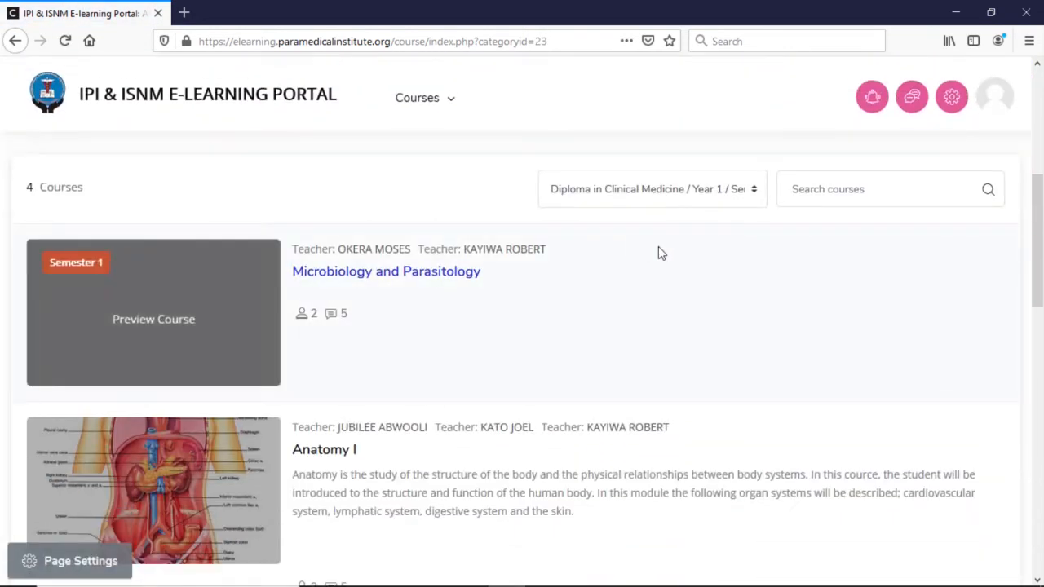
mouse_move(171, 314)
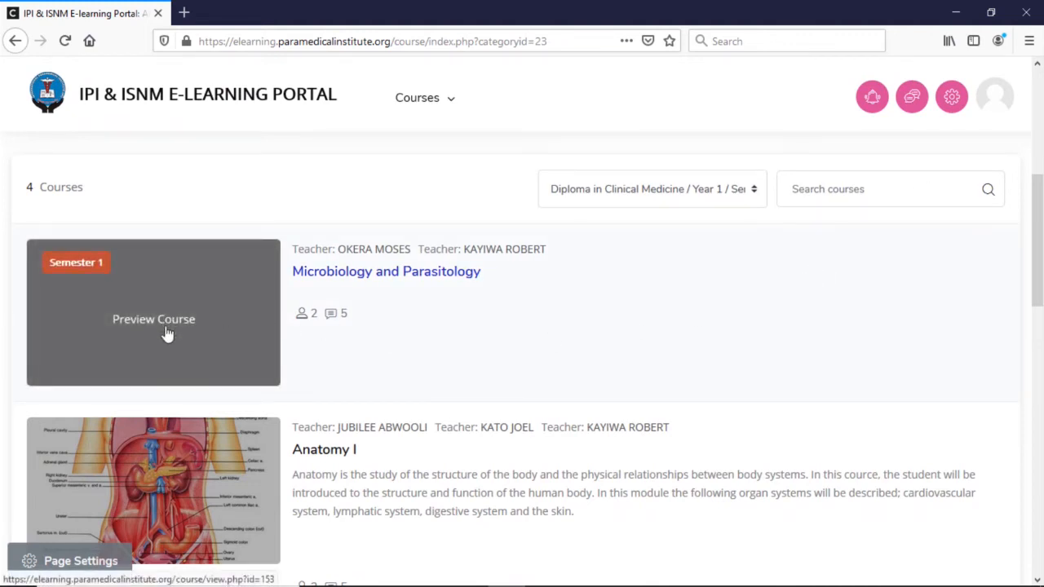
click(153, 319)
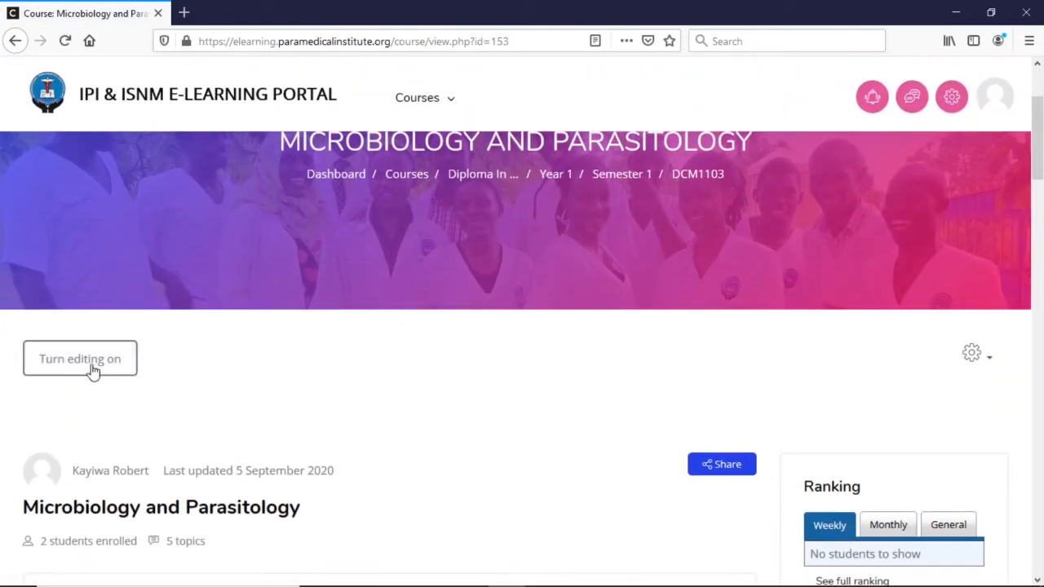
- Turn on course editing and reveal the gear-icon administration menu
click(80, 359)
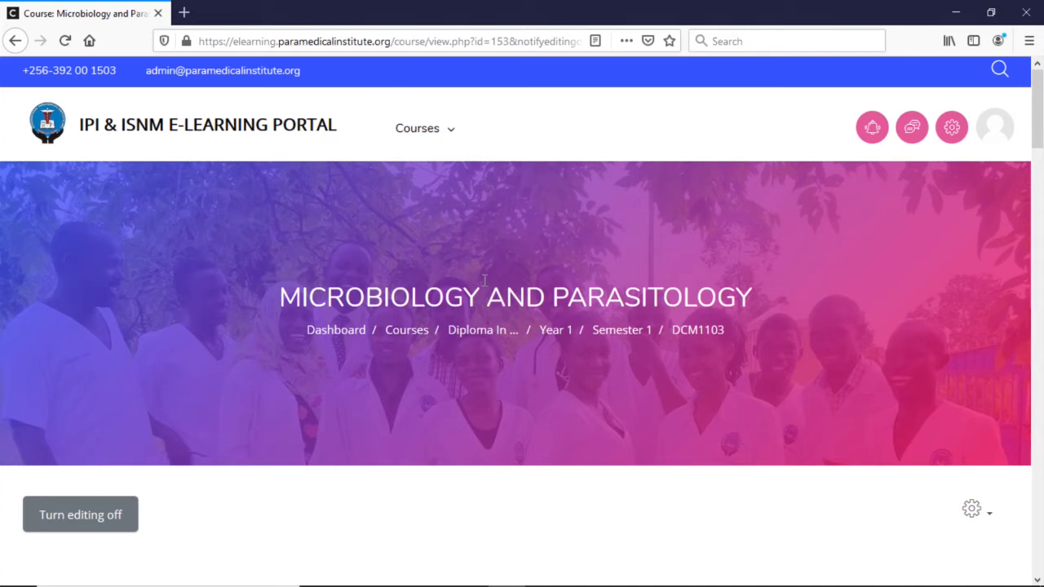
mouse_move(535, 290)
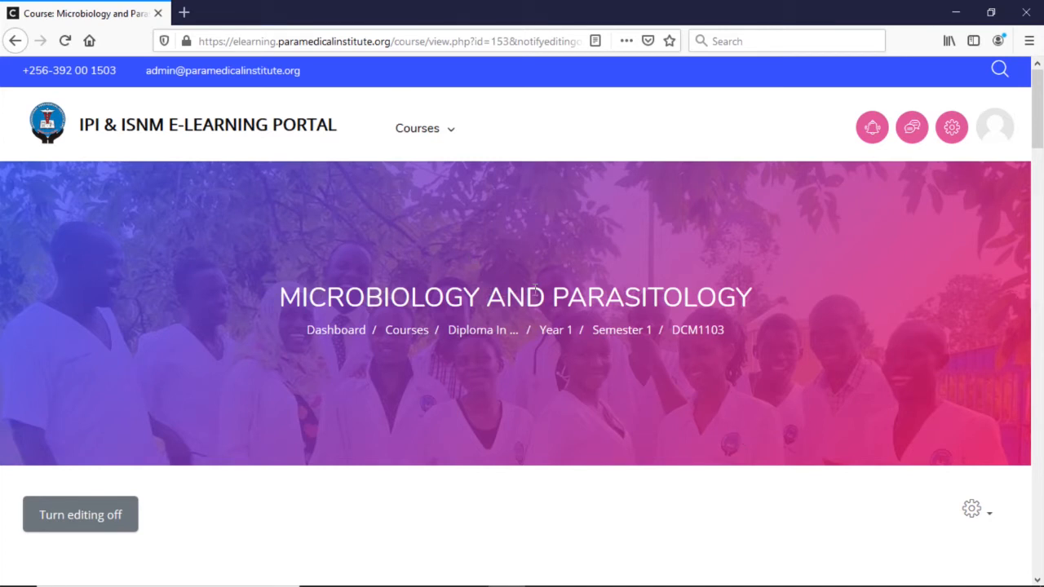
scroll(down, 3)
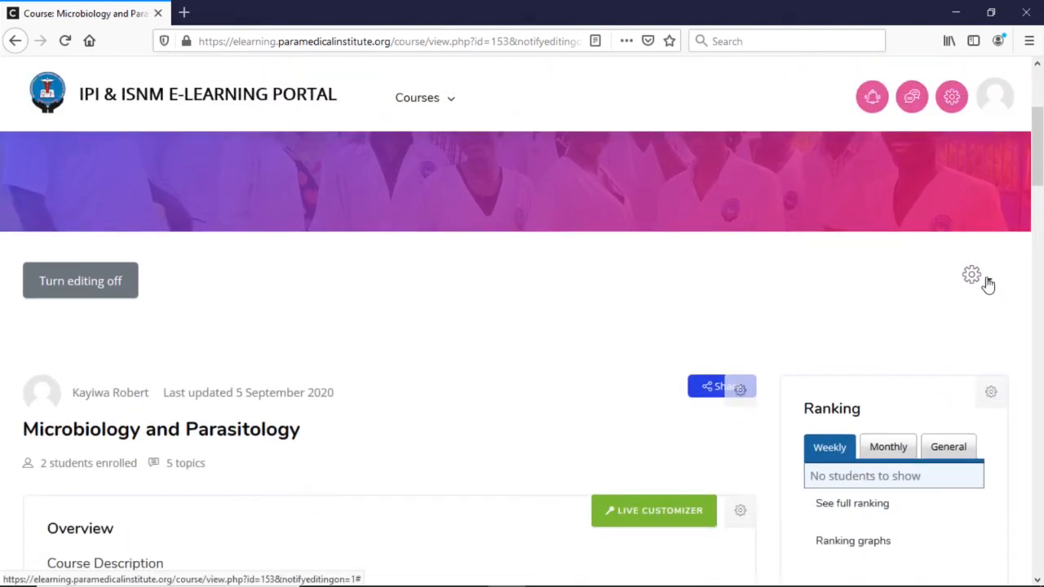
click(971, 275)
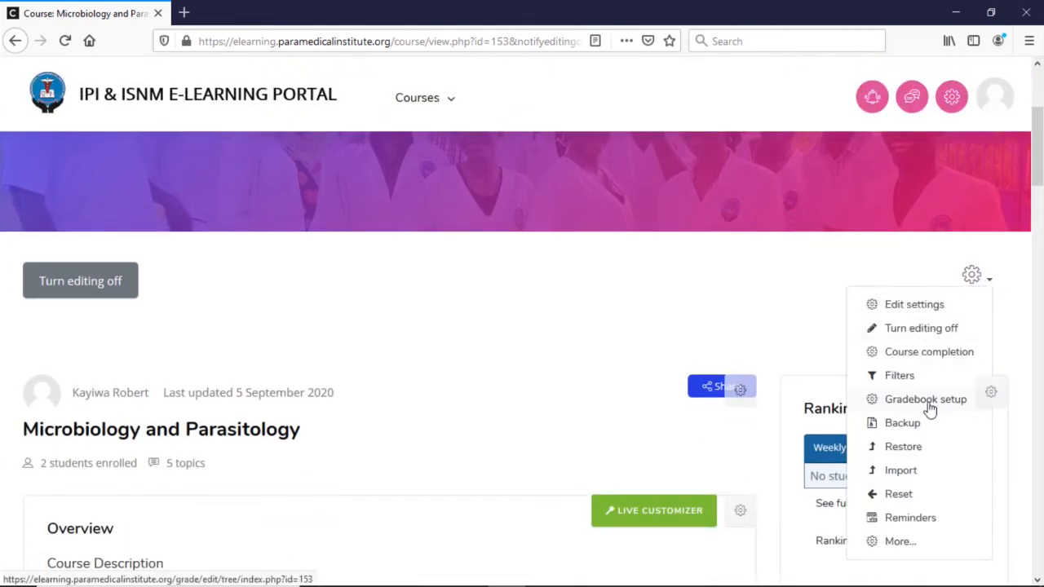
- Save Gradebook setup so weights total 100: Morph Quiz 1 at 30.0, Dynamics assignments 15.556
click(971, 275)
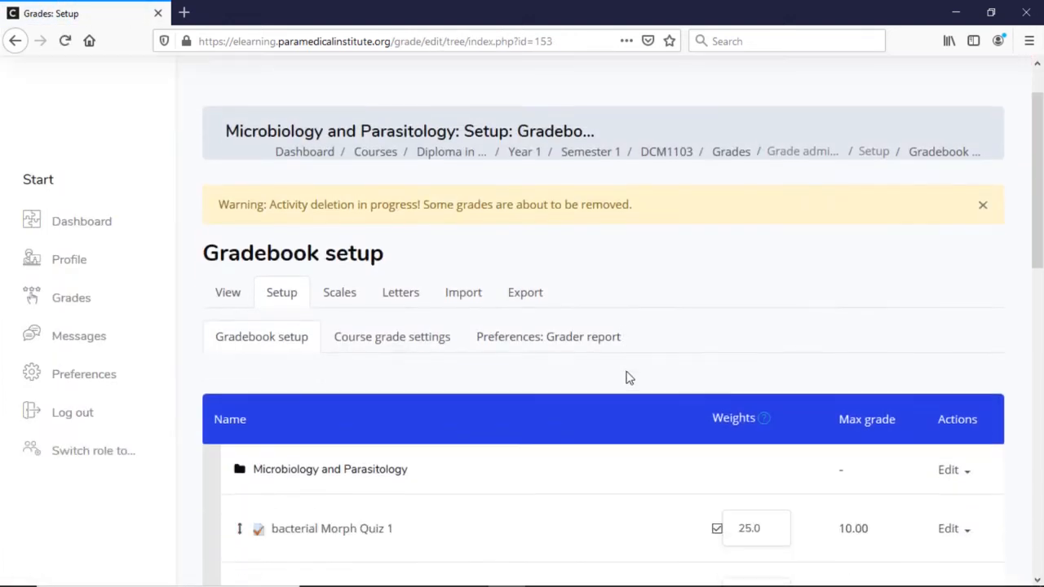
scroll(down, 3)
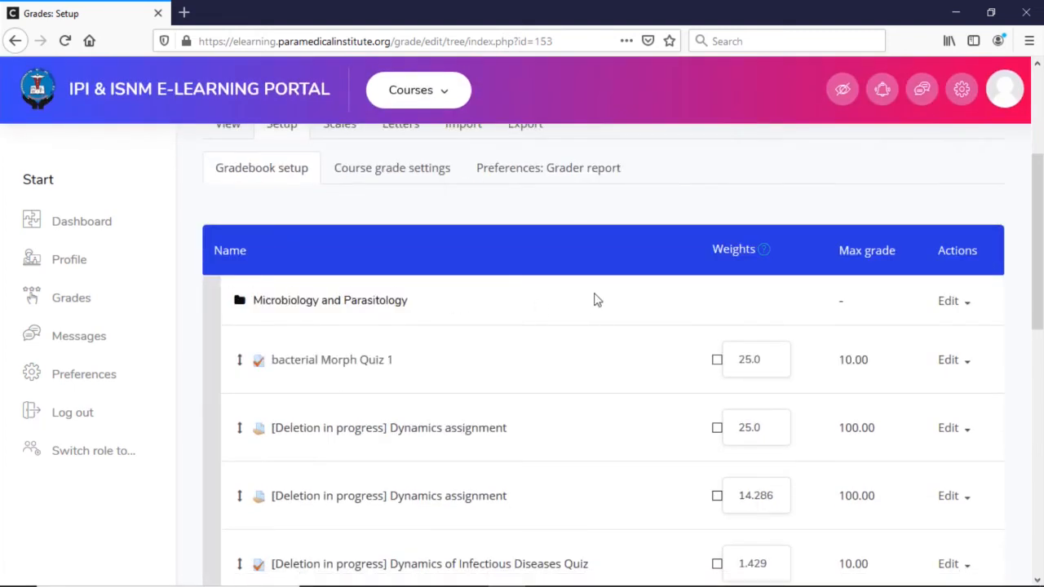
scroll(down, 3)
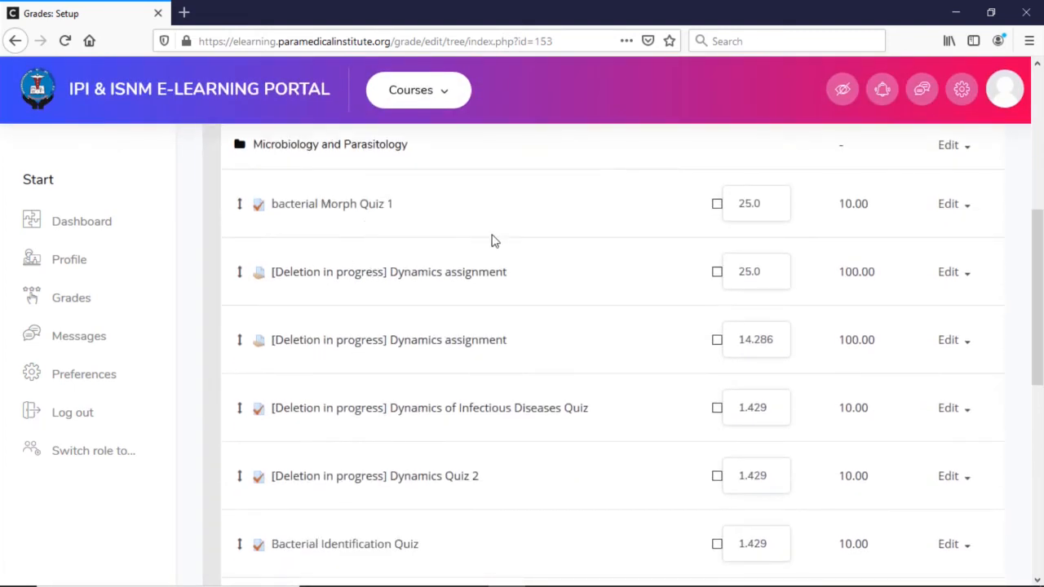
mouse_move(551, 338)
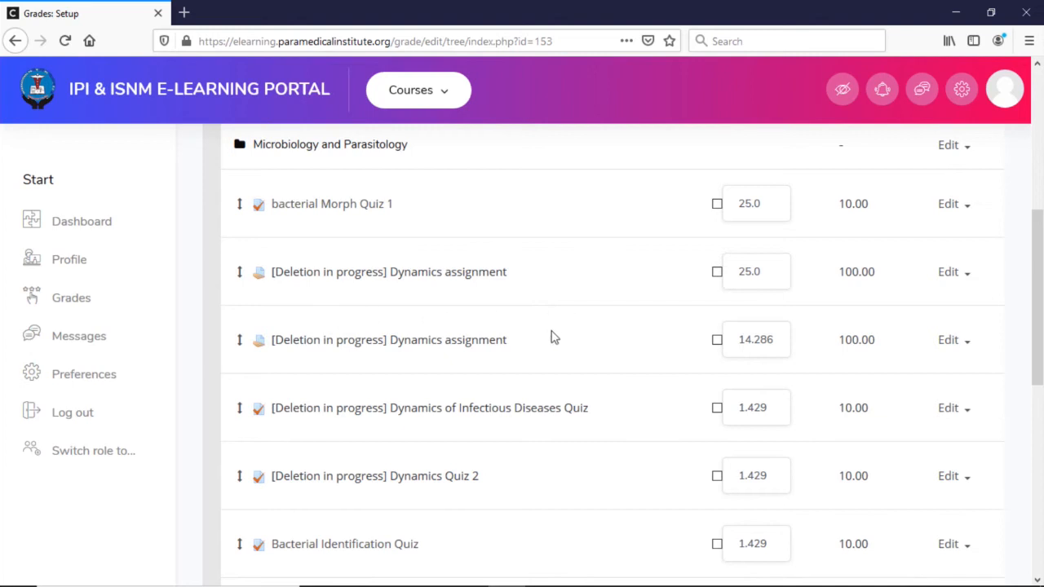
mouse_move(600, 362)
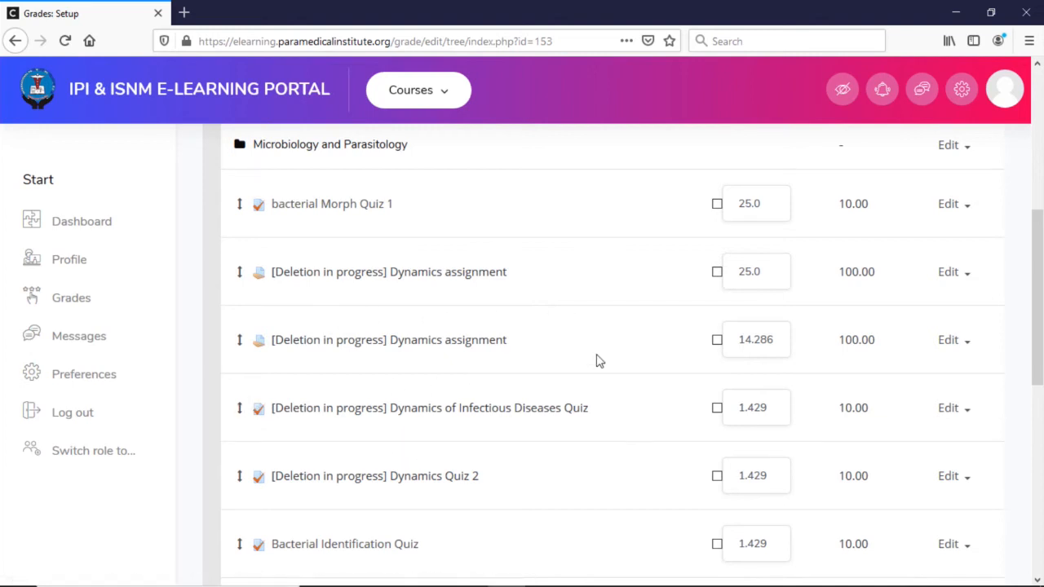
scroll(down, 3)
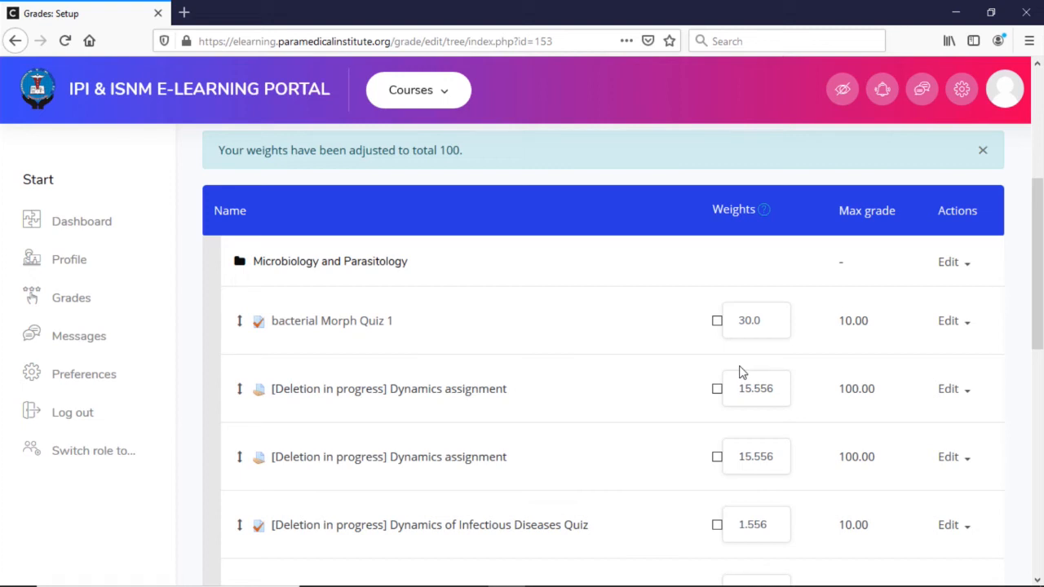
mouse_move(744, 373)
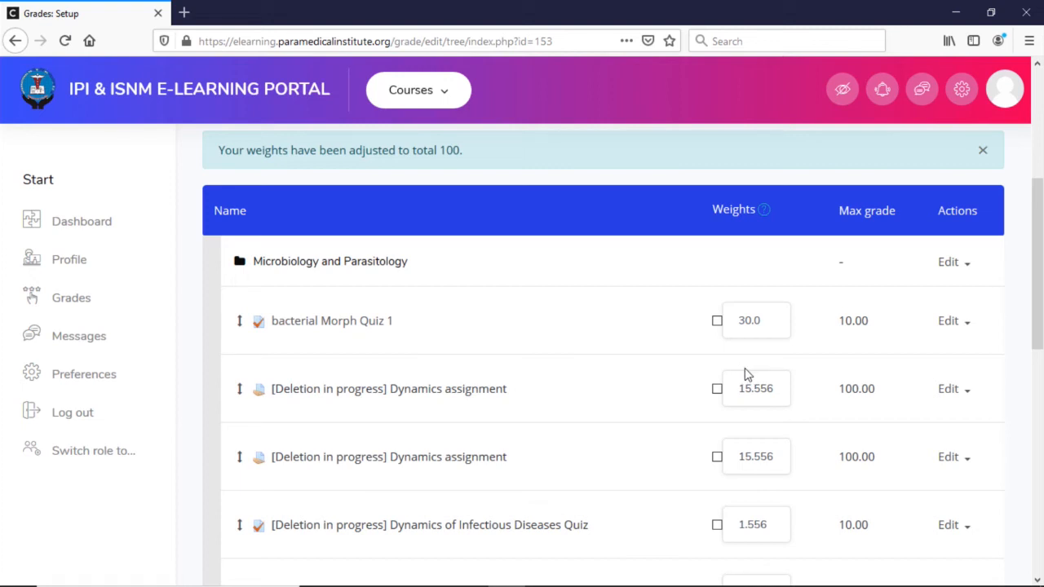
mouse_move(720, 340)
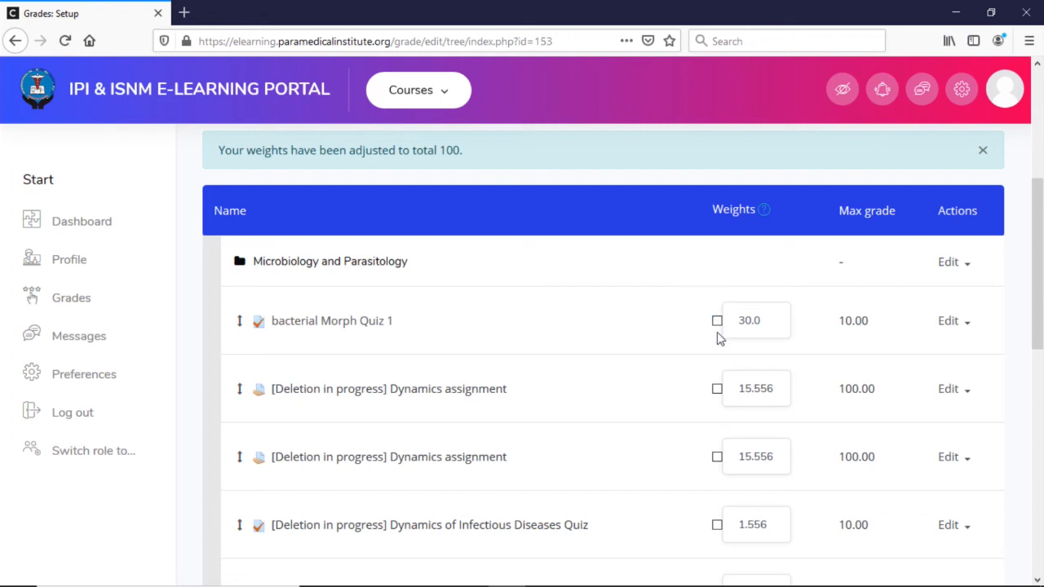
- Override bacterial Morph Quiz 1's weight to 25 and save, rebalancing others to 16.667 and 1.667
click(716, 319)
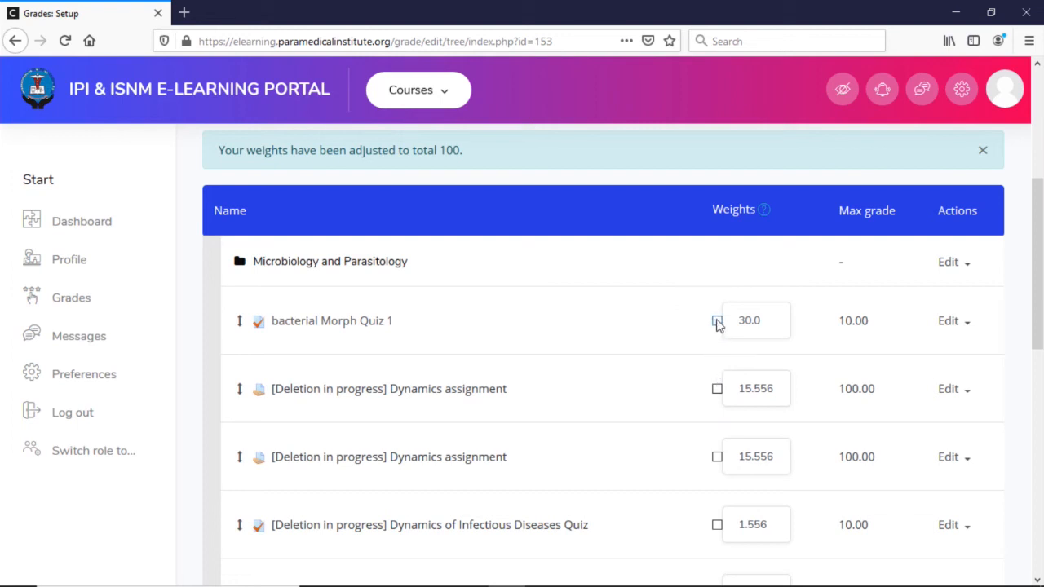
click(717, 321)
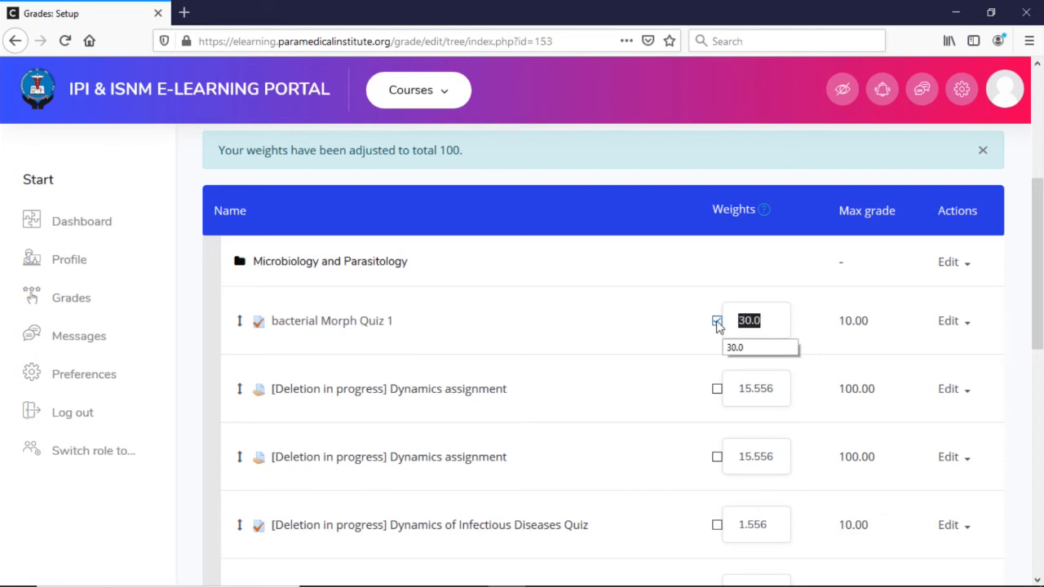
text(25)
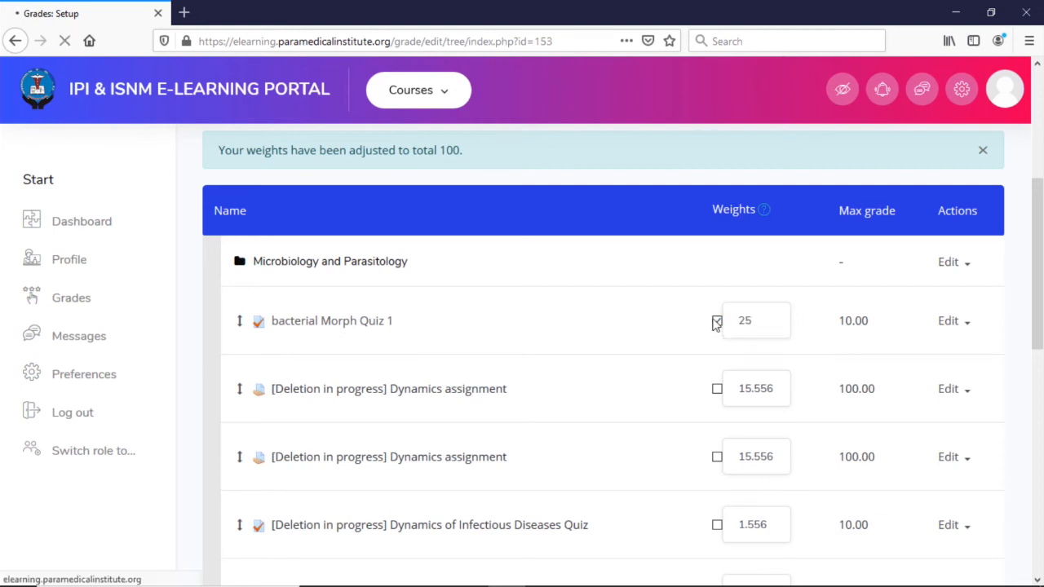
scroll(down, 3)
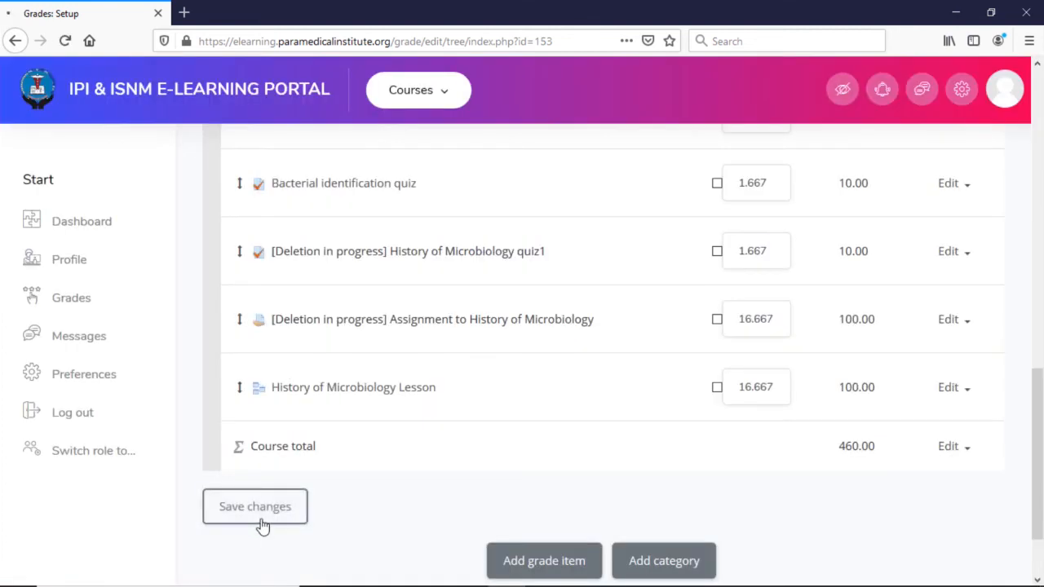
click(254, 506)
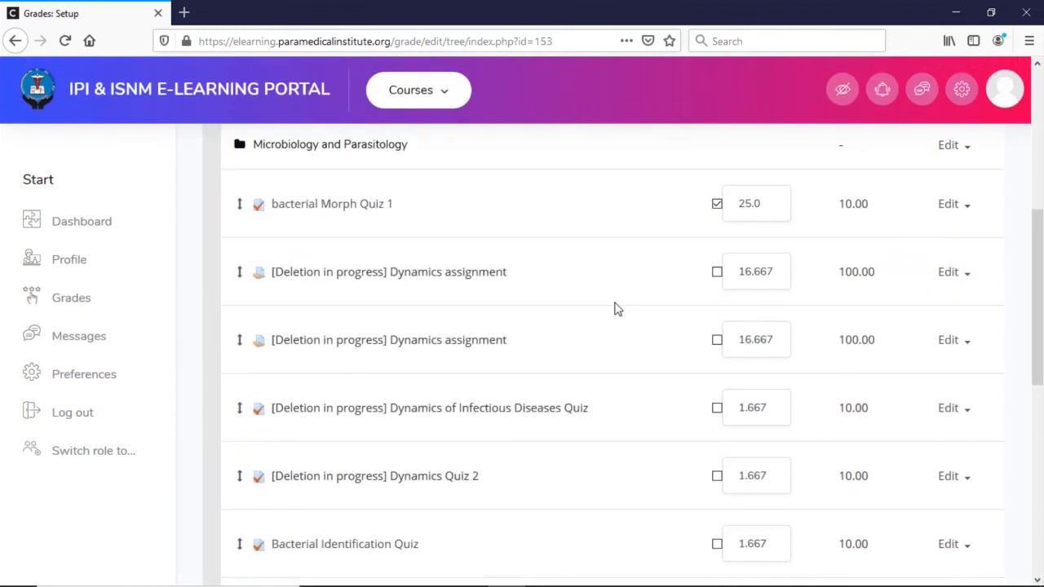
click(717, 203)
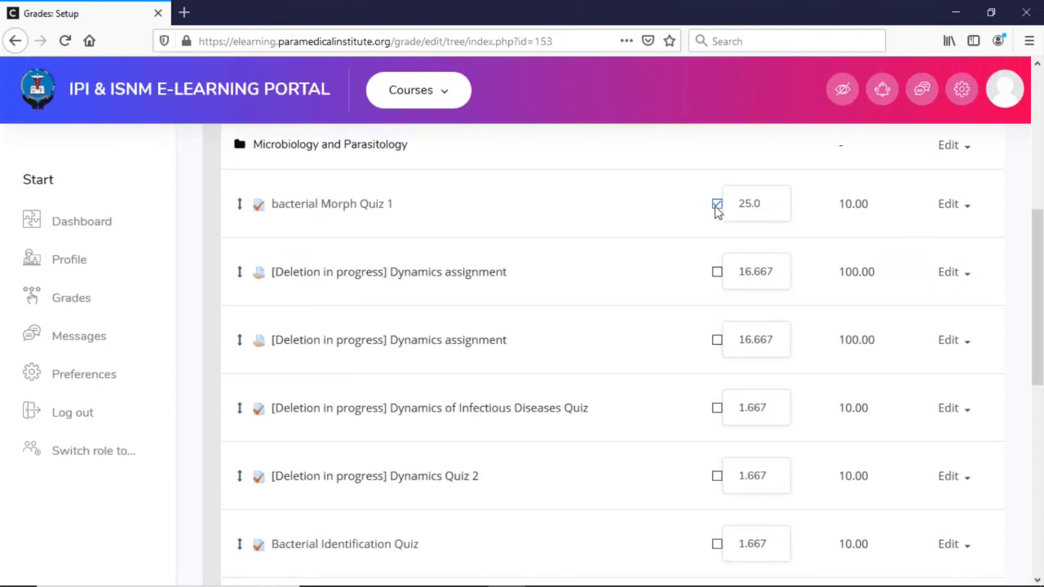
- Untick the Morph Quiz 1 override checkbox and scroll down to Save changes
click(716, 203)
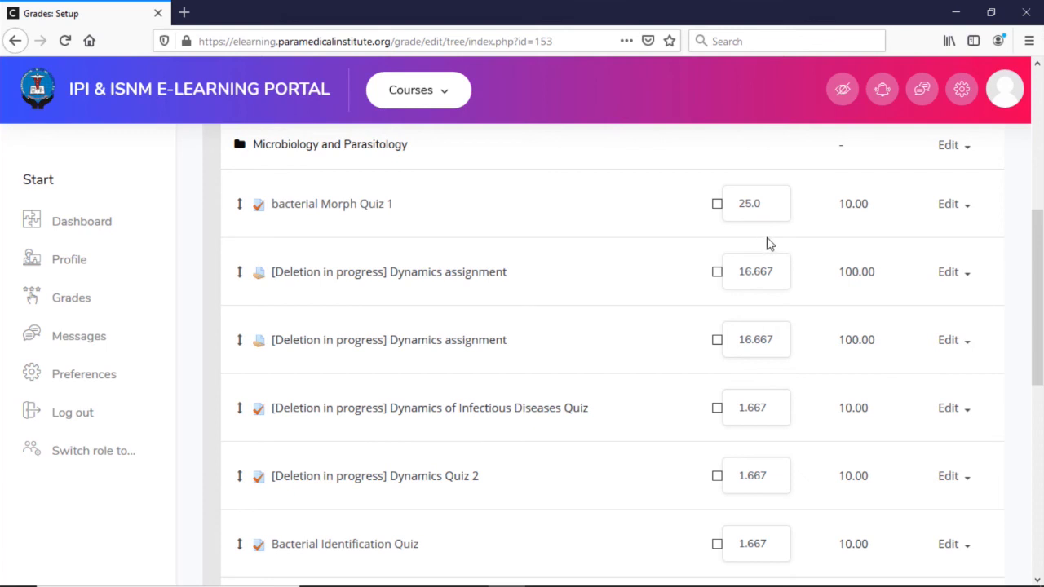
mouse_move(726, 255)
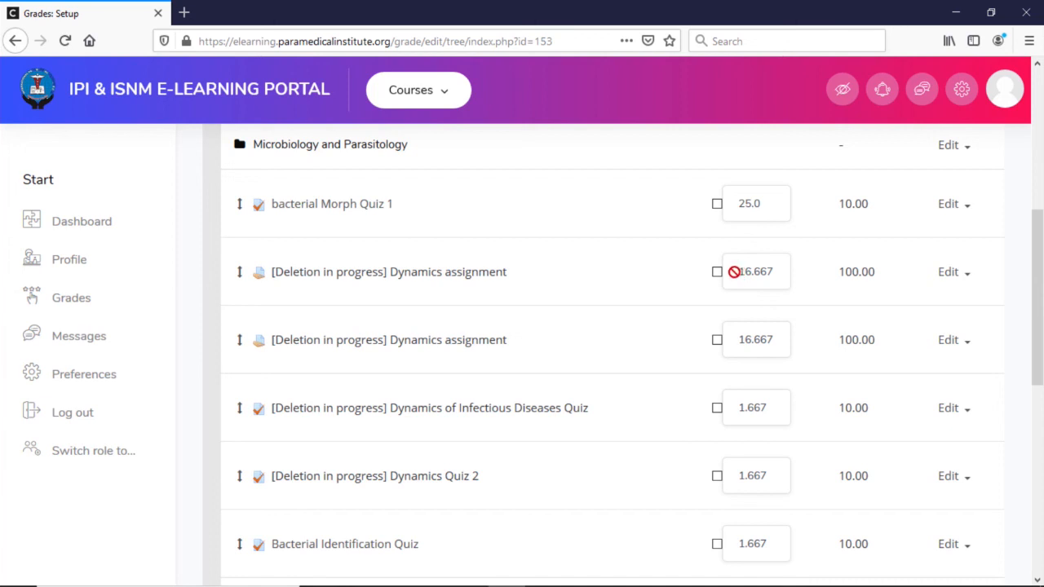
scroll(down, 3)
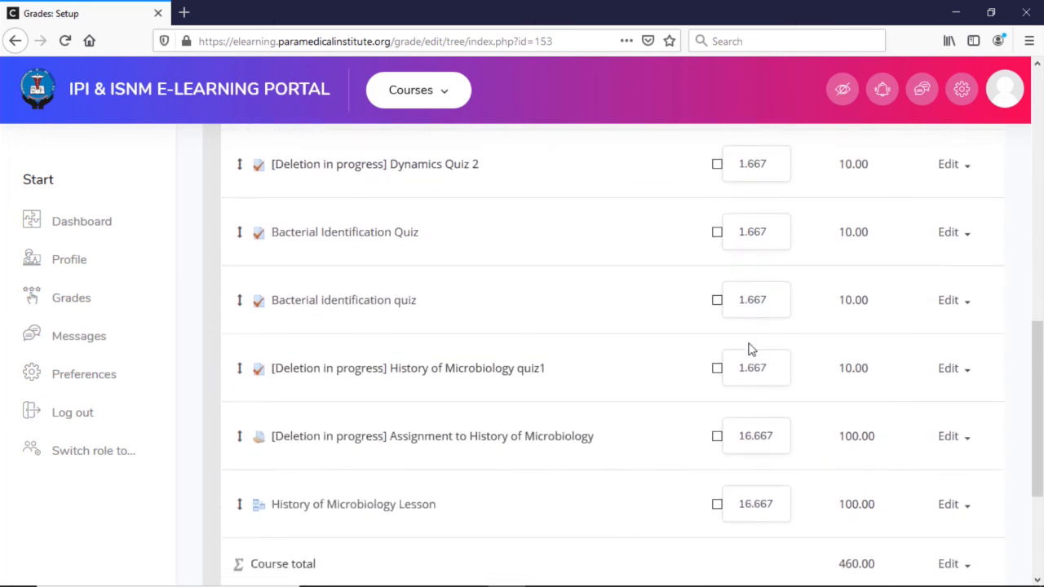
scroll(down, 3)
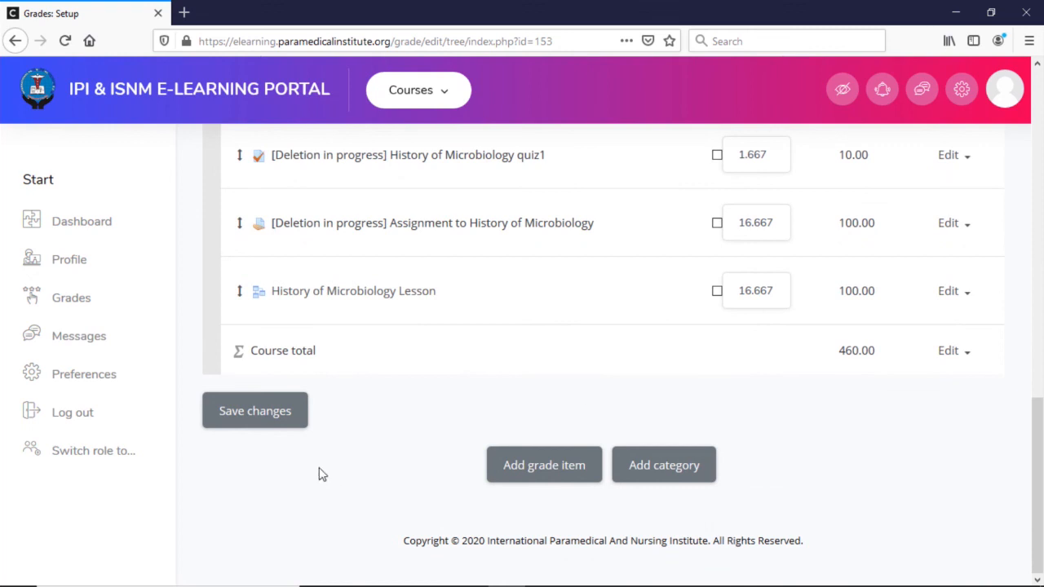
mouse_move(380, 464)
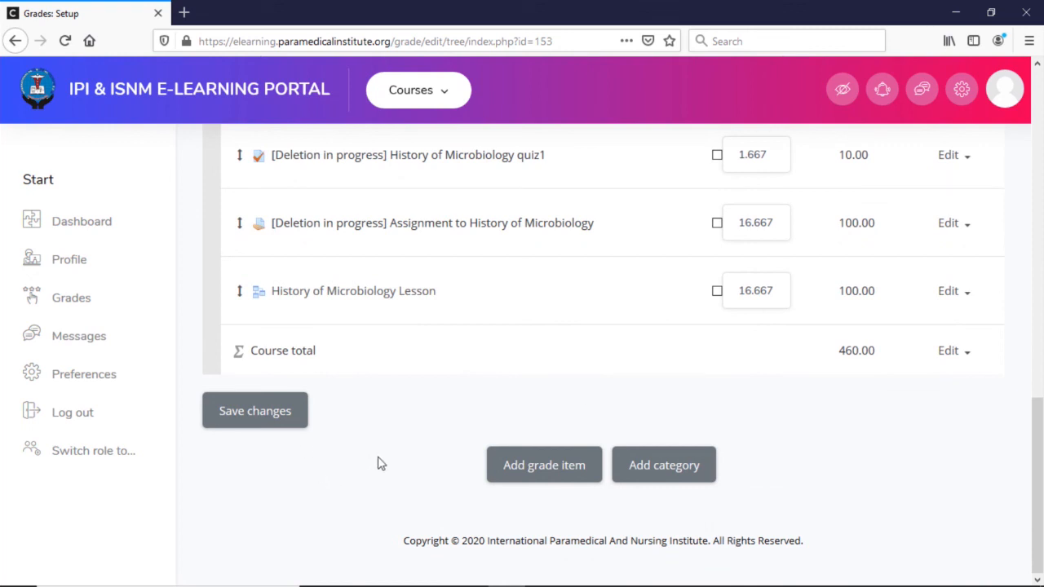
mouse_move(381, 463)
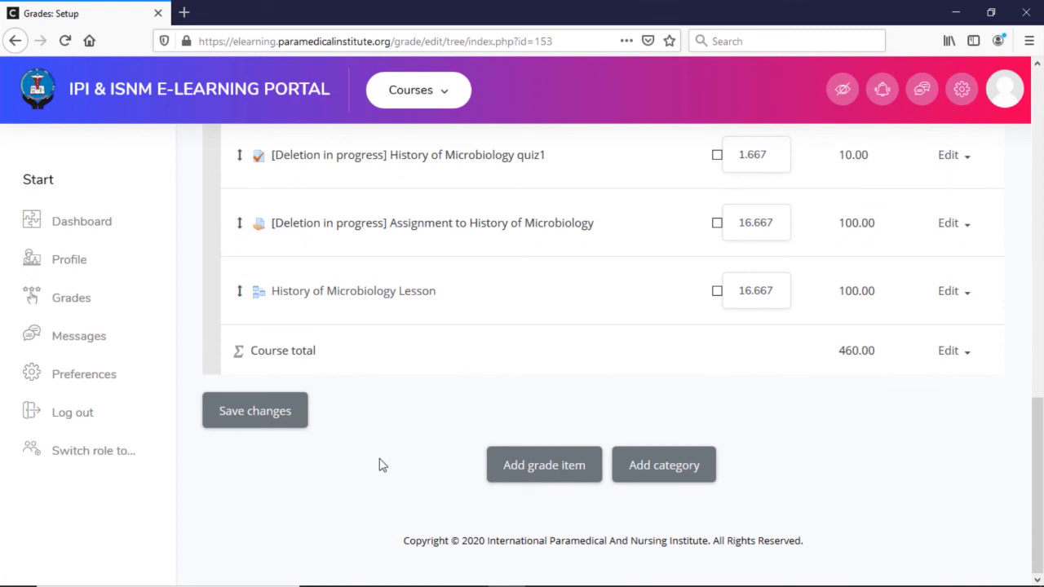